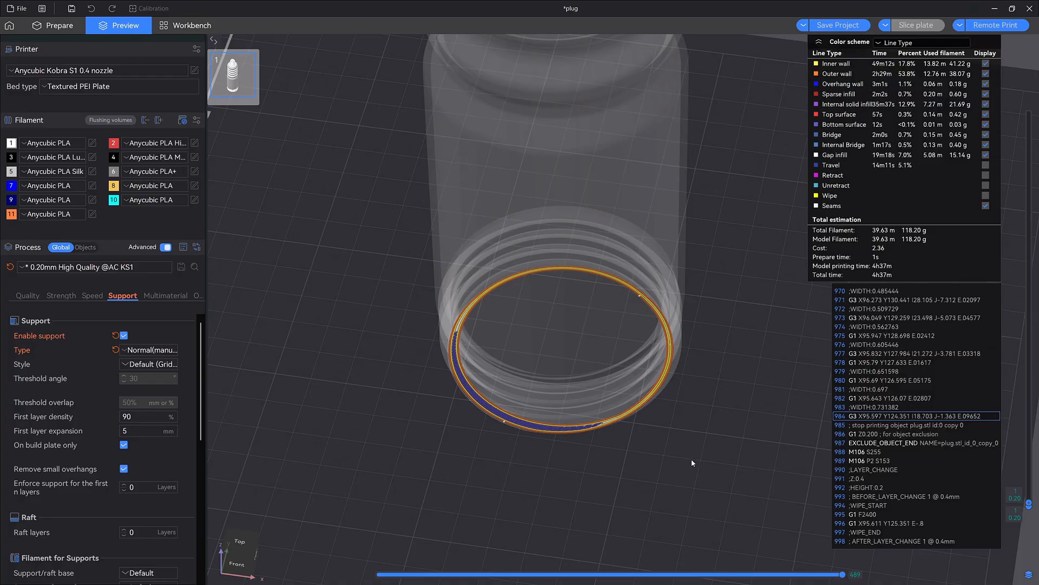
{"action": "mouse_move", "coordinate": [572, 408]}
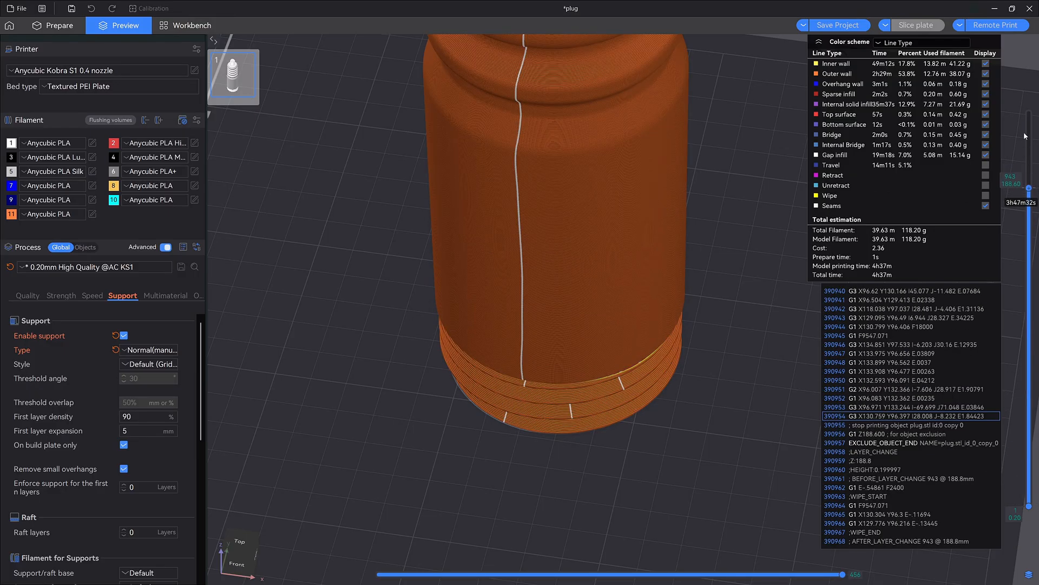
Step: In the Others process settings, set Brim type to 'Outer and inner brim' with 10 mm width
{"action": "left_click", "coordinate": [186, 296]}
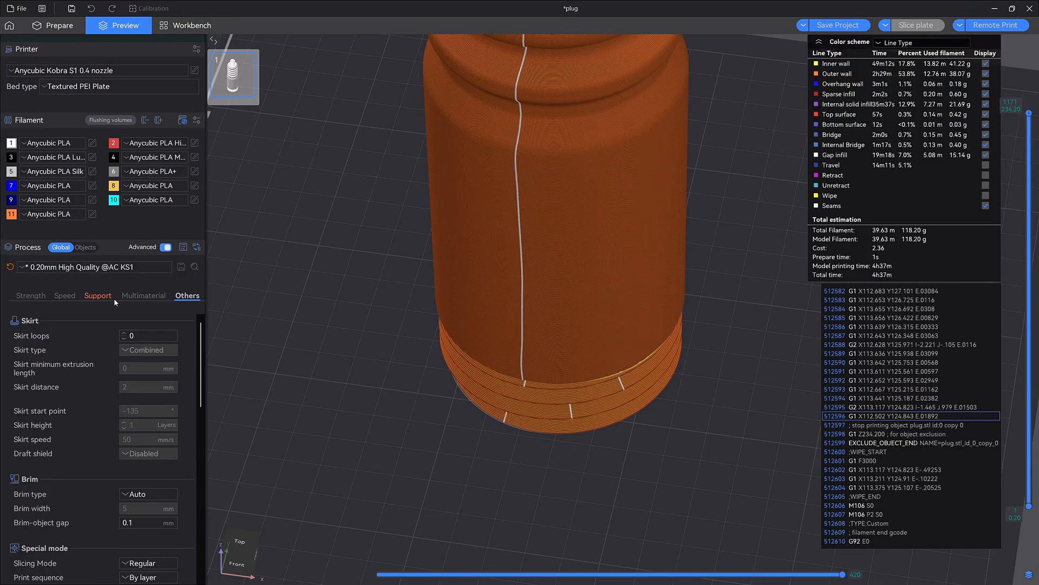
{"action": "scroll", "scroll_direction": "down", "scroll_amount": 3}
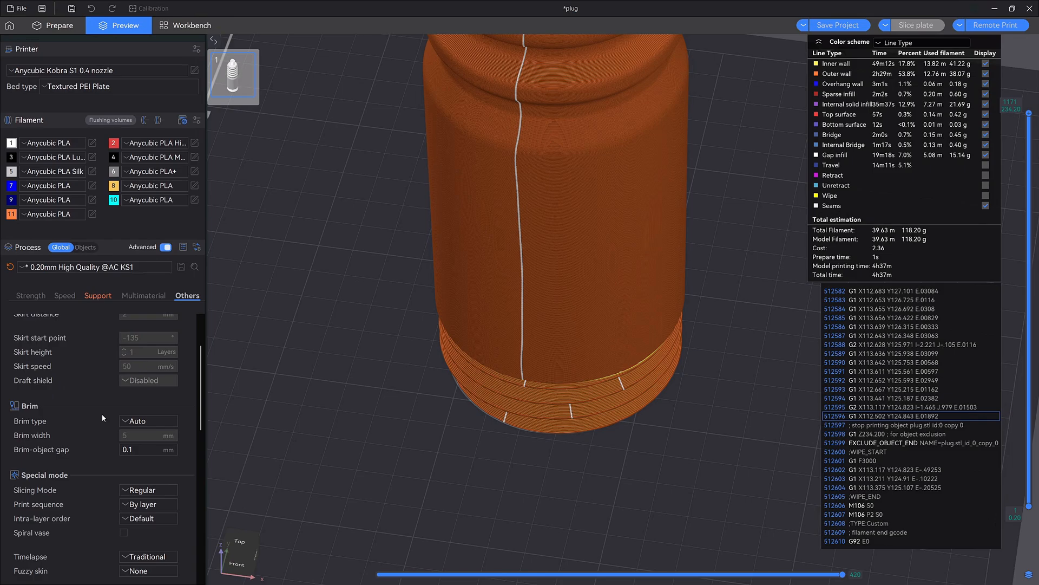
{"action": "left_click", "coordinate": [148, 421]}
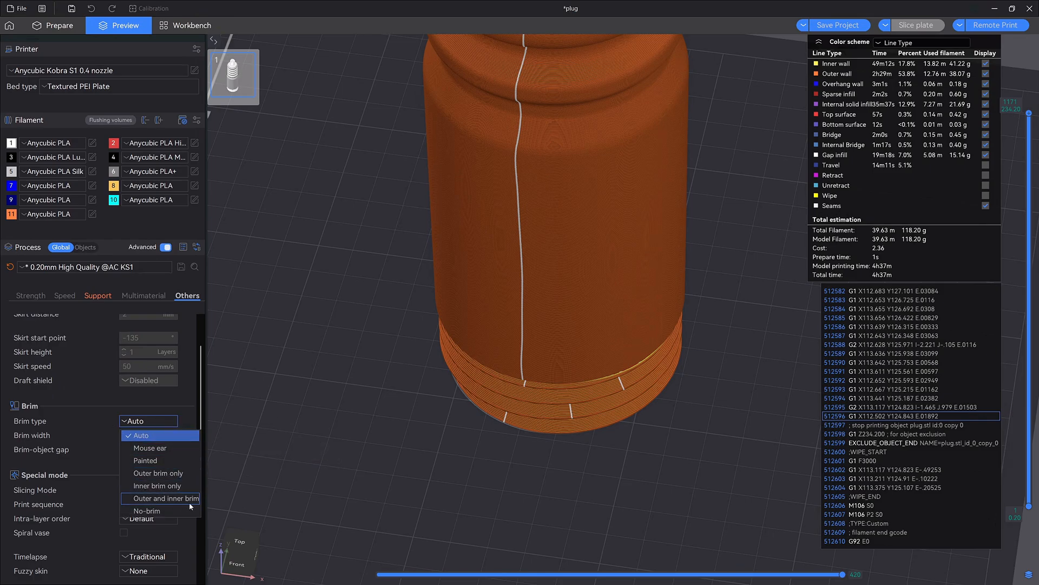
{"action": "left_click", "coordinate": [165, 498]}
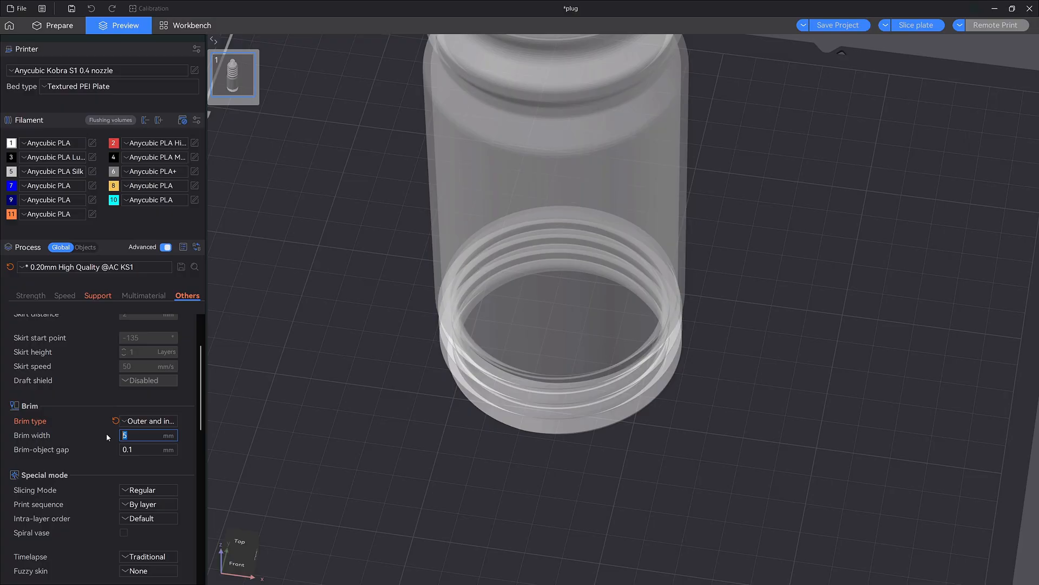
{"action": "type", "text": "10"}
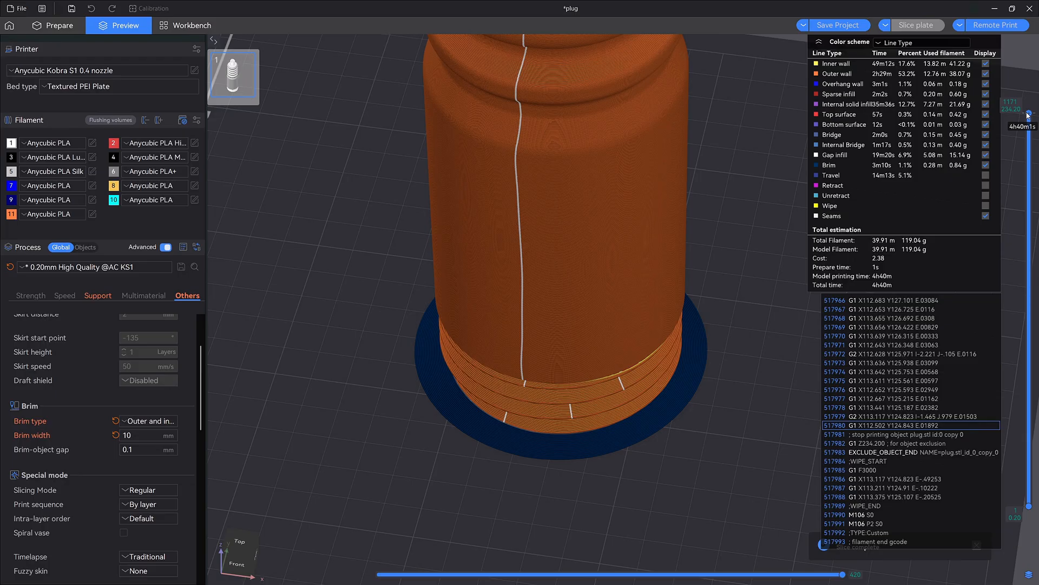
Step: Step the preview down to about layer 11 and orbit to inspect the brim ring
{"action": "left_click_drag", "start_coordinate": [1029, 111], "coordinate": [1028, 477]}
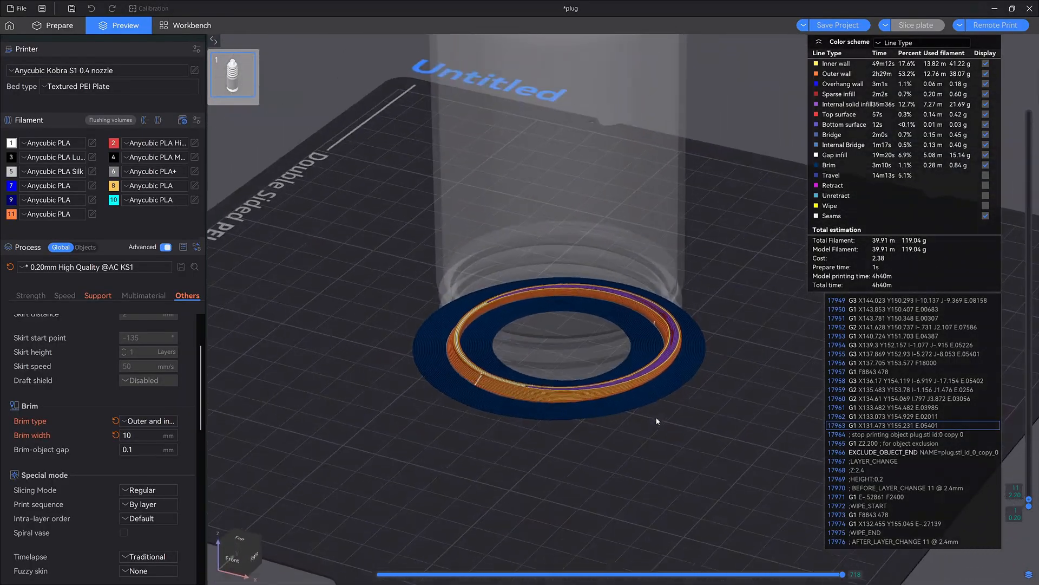
{"action": "left_click_drag", "start_coordinate": [657, 421], "coordinate": [265, 257]}
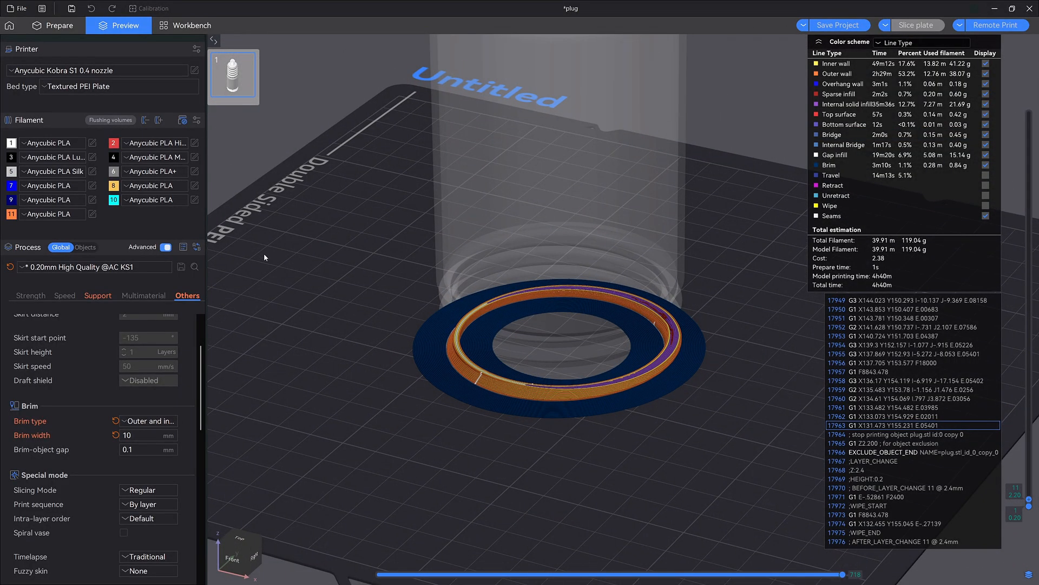